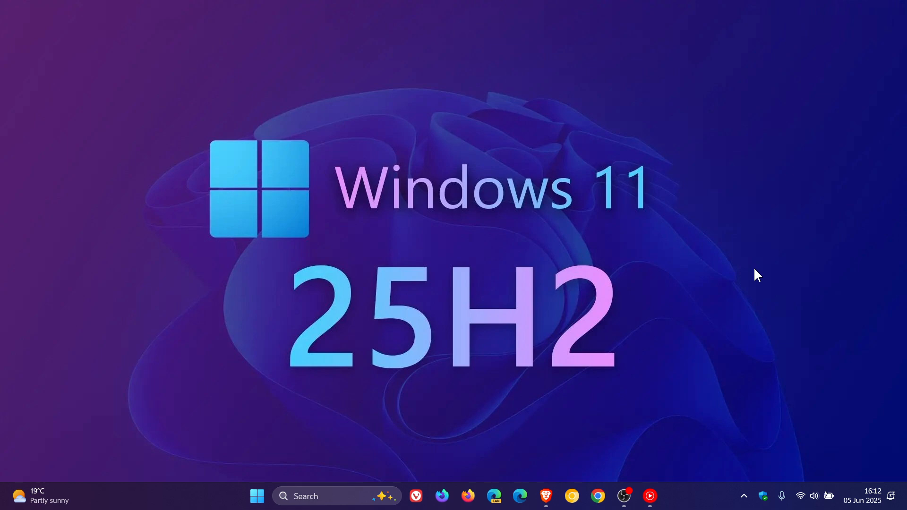
mouse_move(729, 251)
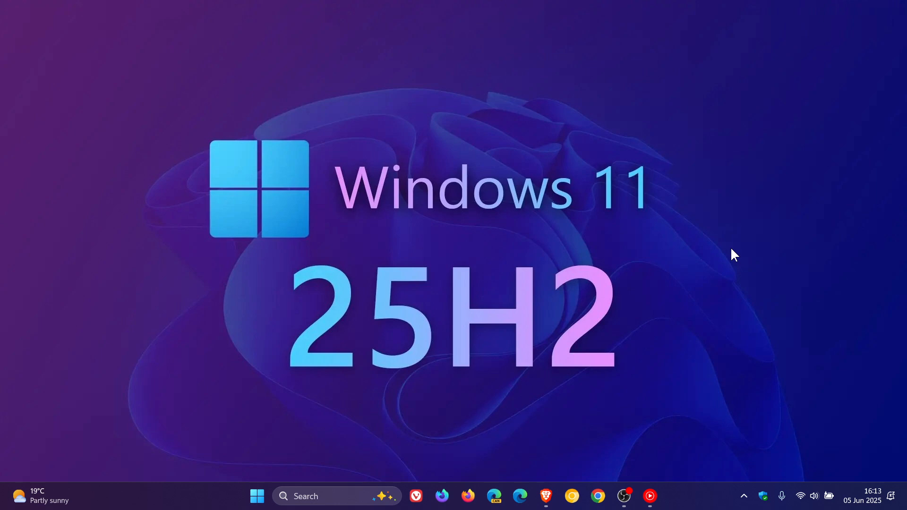
mouse_move(558, 409)
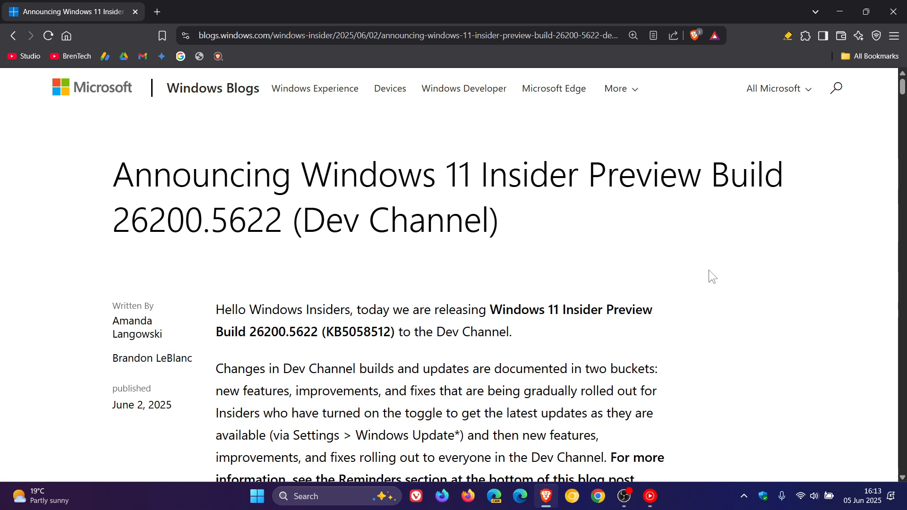
mouse_move(714, 280)
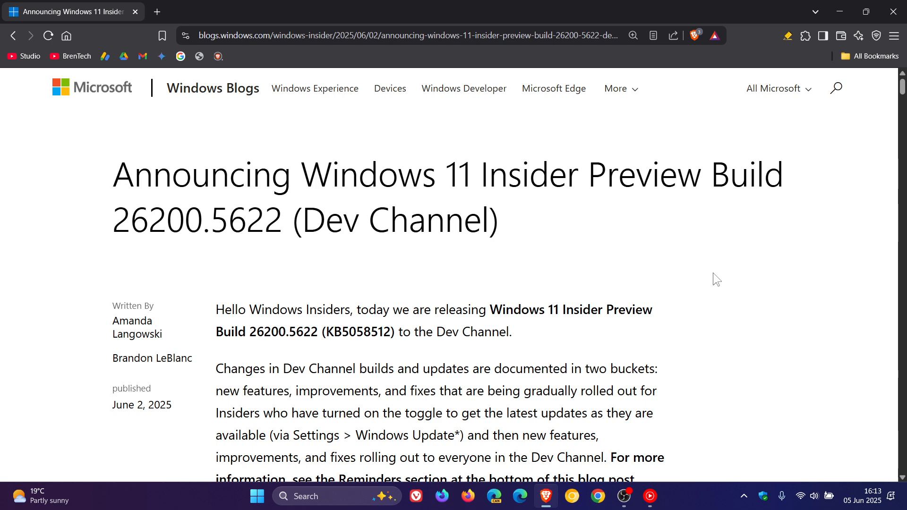
Step: Highlight the build number 26200 in the blog post headline
double_click(121, 219)
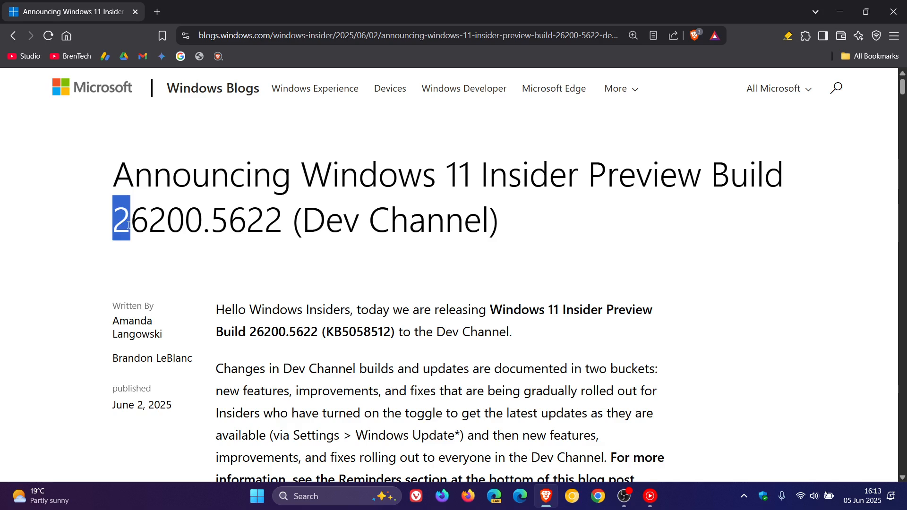
drag(121, 220, 202, 220)
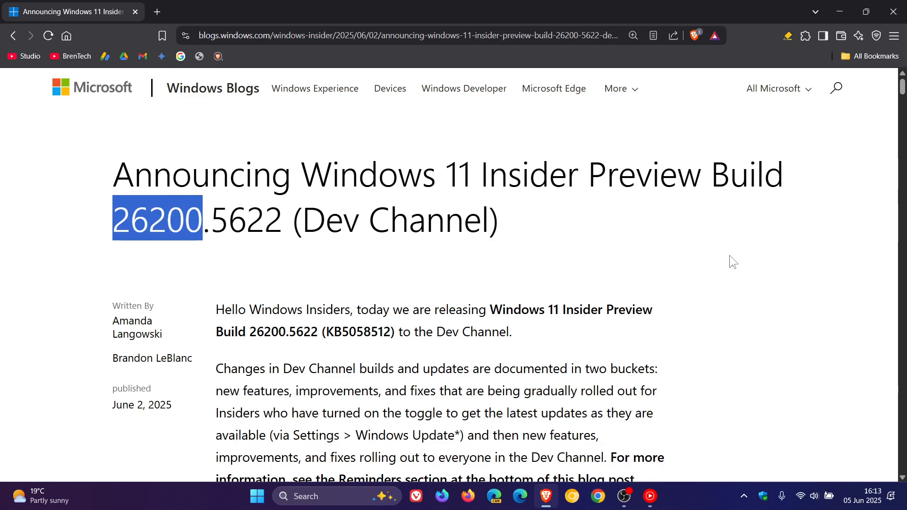
mouse_move(735, 247)
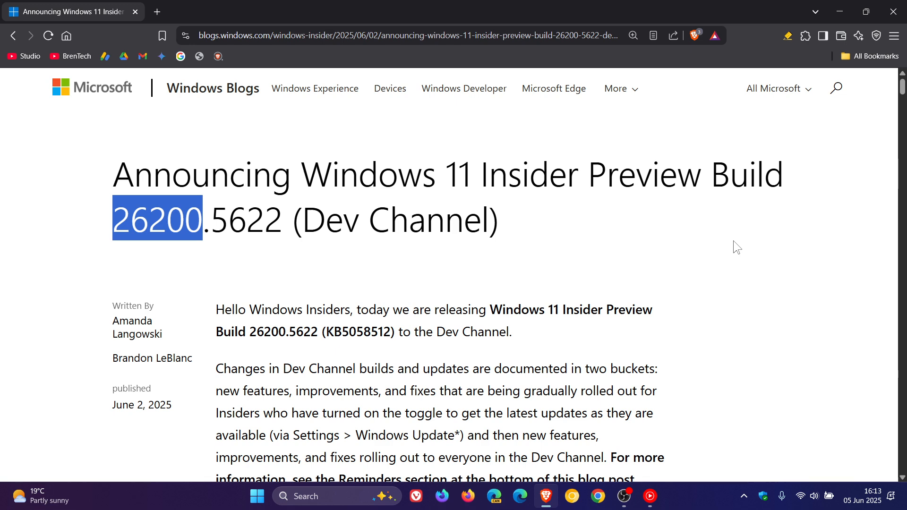
mouse_move(181, 264)
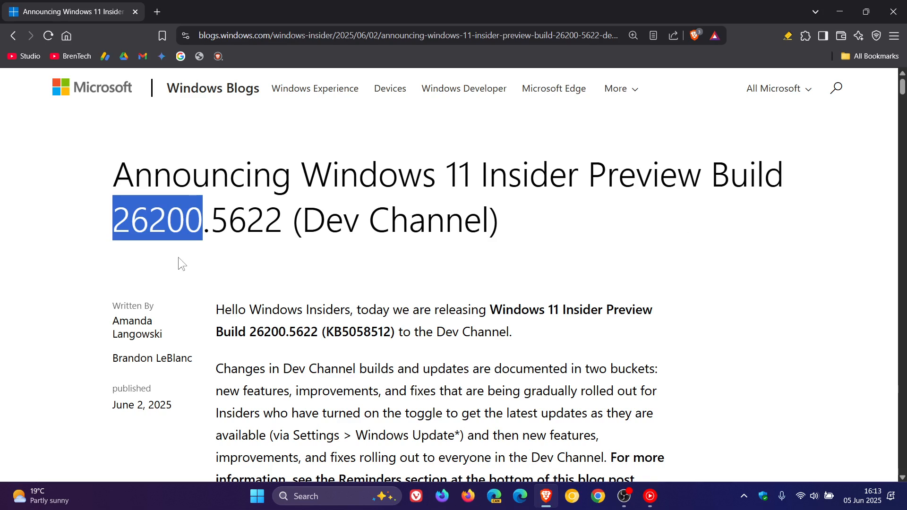
mouse_move(185, 261)
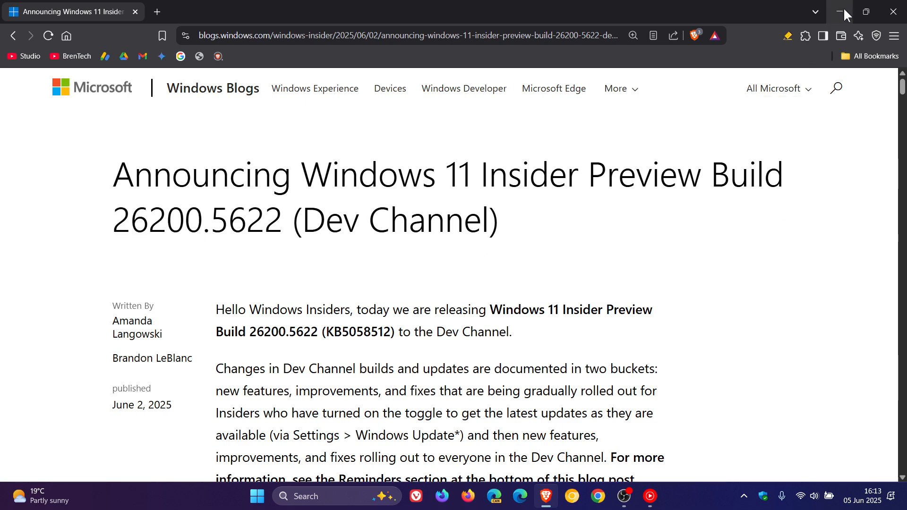
click(840, 11)
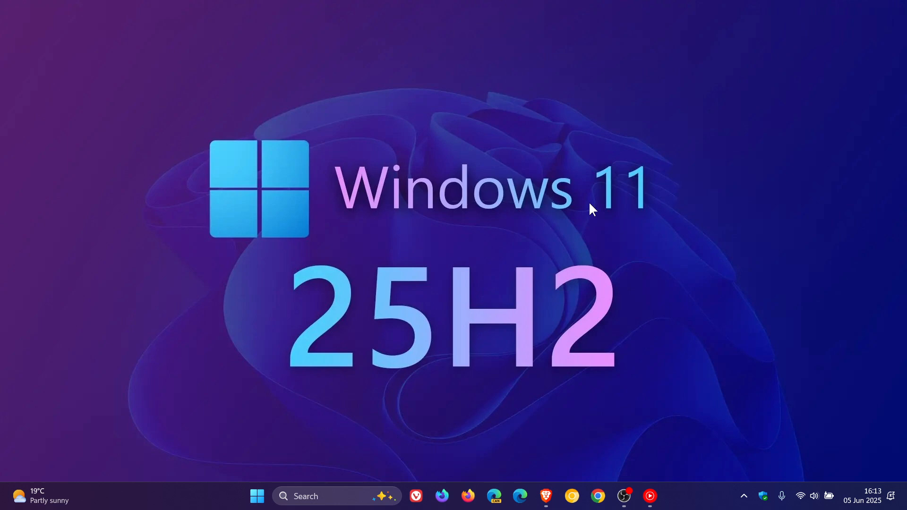
mouse_move(801, 218)
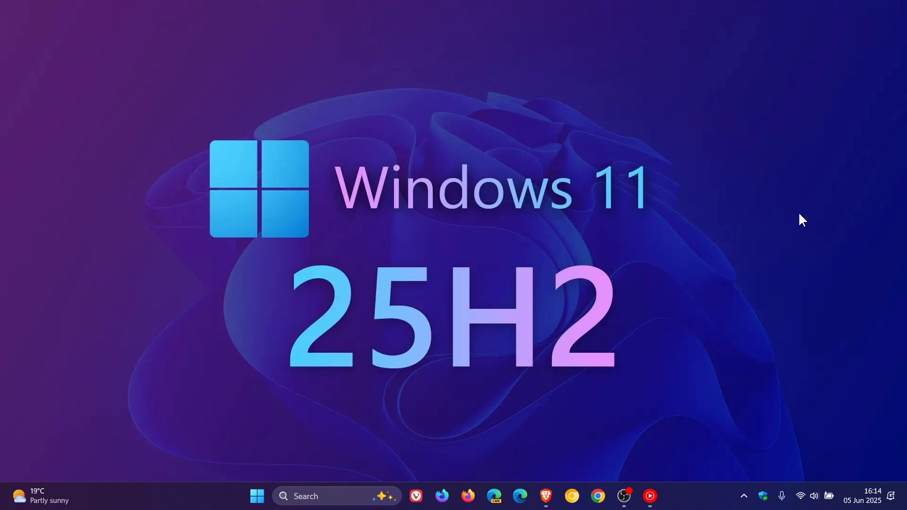
mouse_move(279, 323)
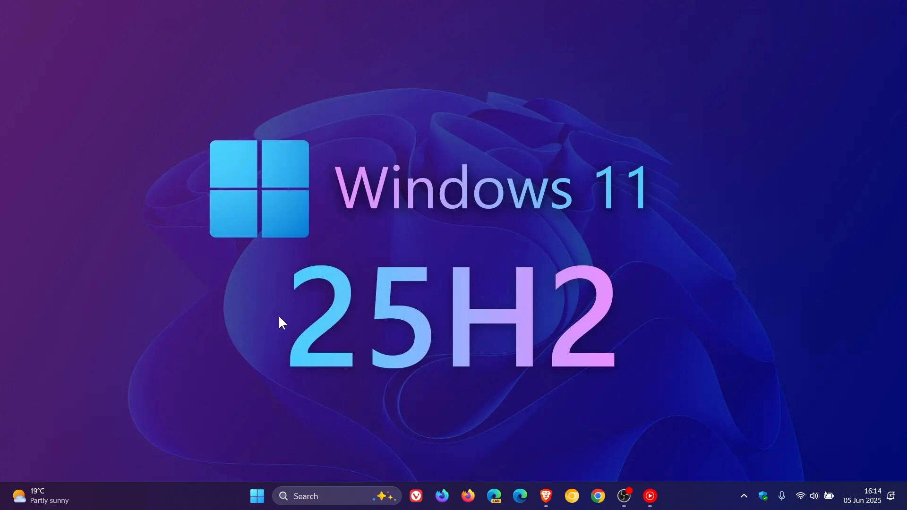
mouse_move(477, 250)
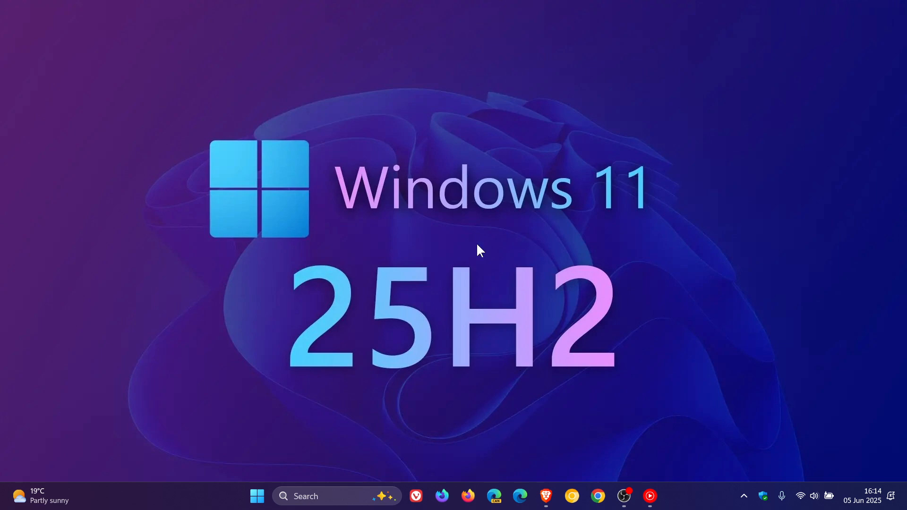
mouse_move(780, 184)
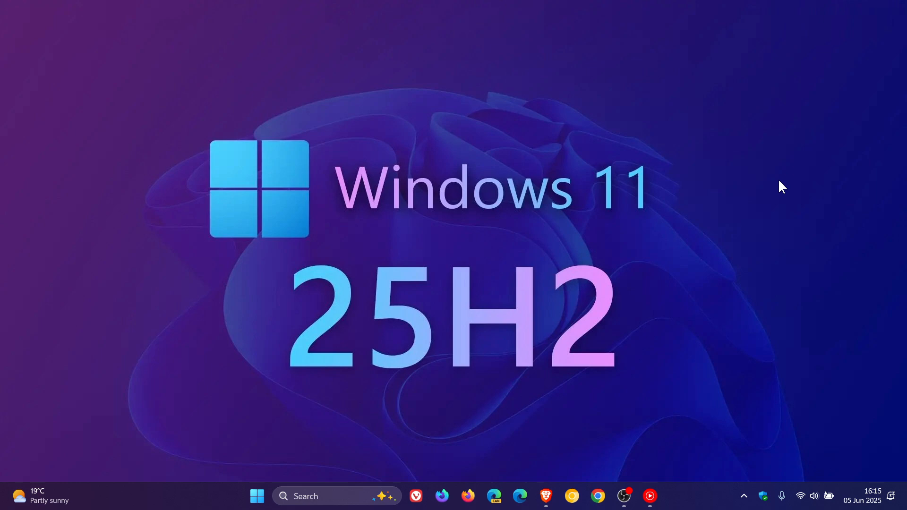
mouse_move(748, 187)
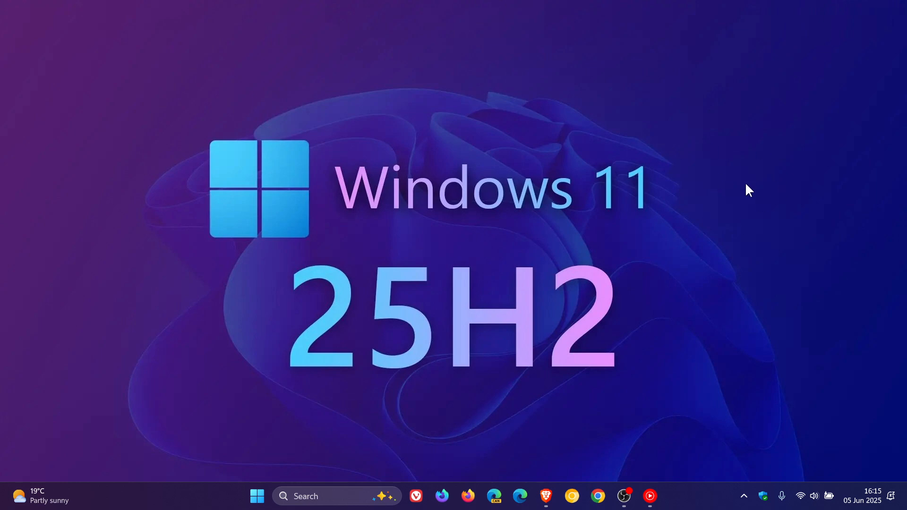
mouse_move(521, 332)
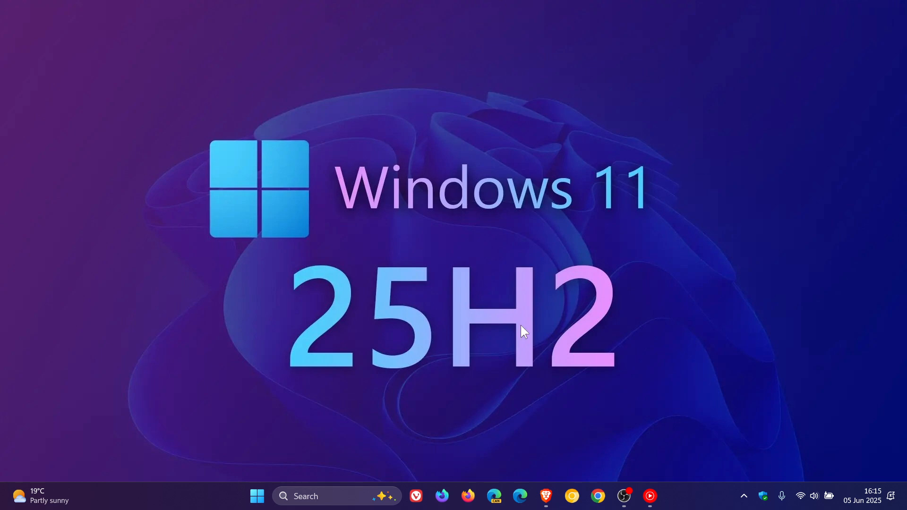
mouse_move(735, 239)
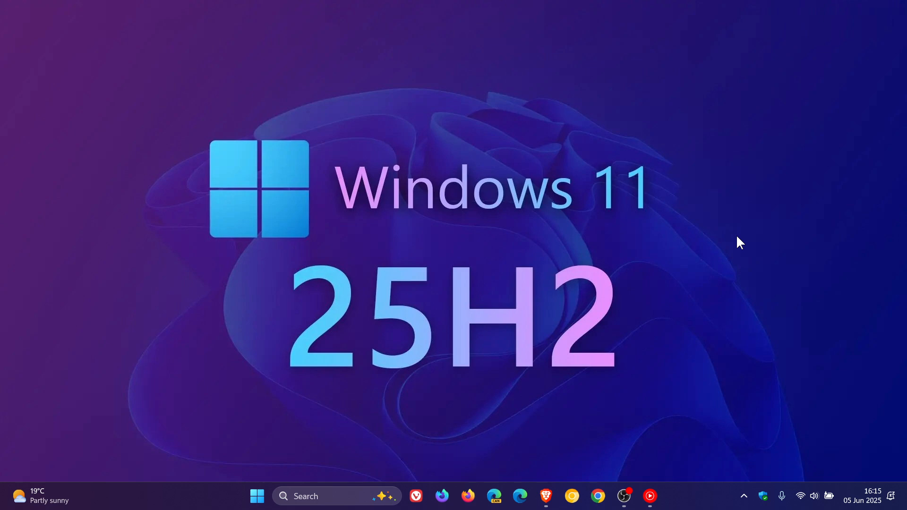
mouse_move(179, 300)
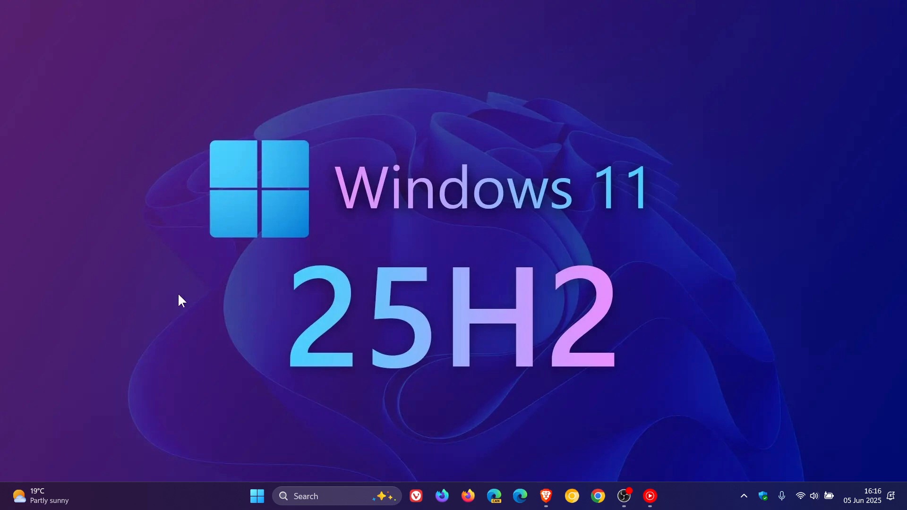
mouse_move(724, 330)
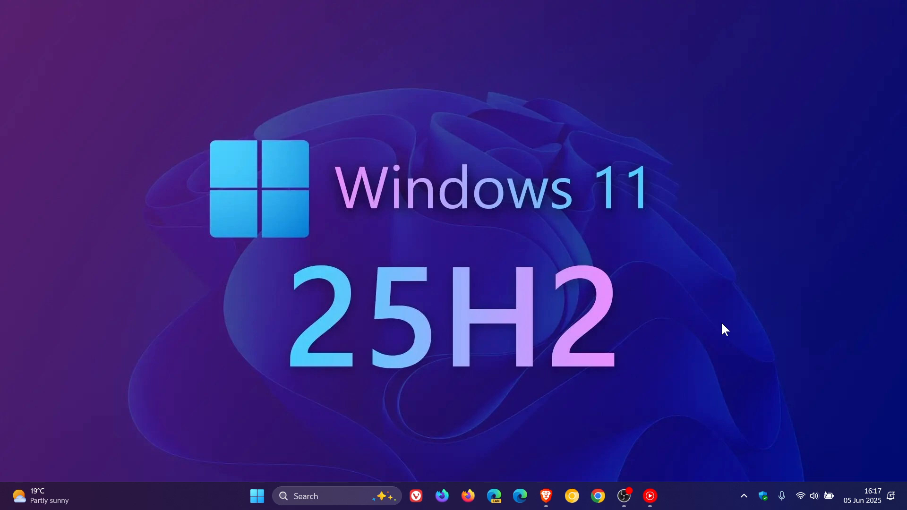
mouse_move(409, 144)
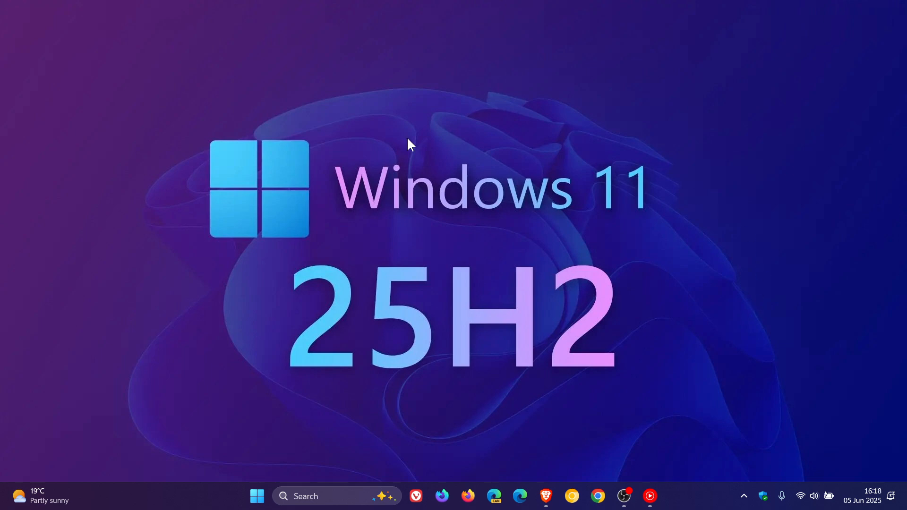
mouse_move(782, 336)
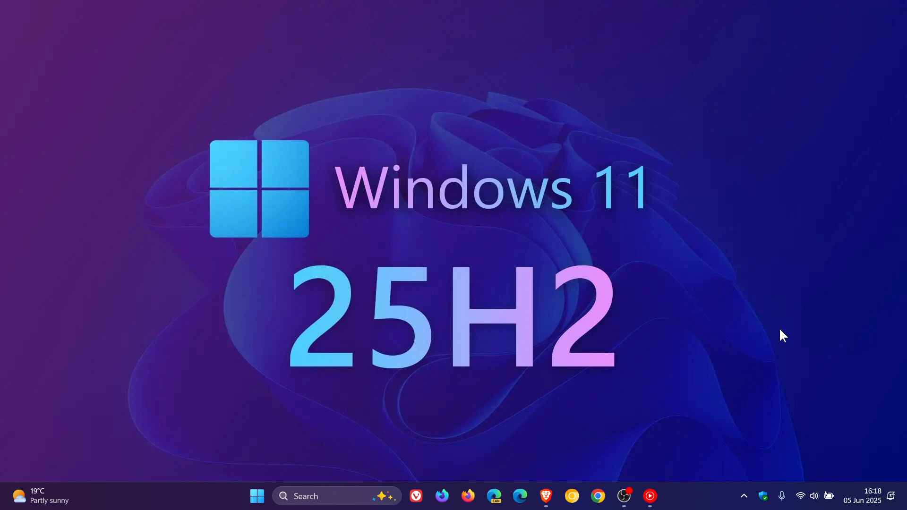
mouse_move(308, 240)
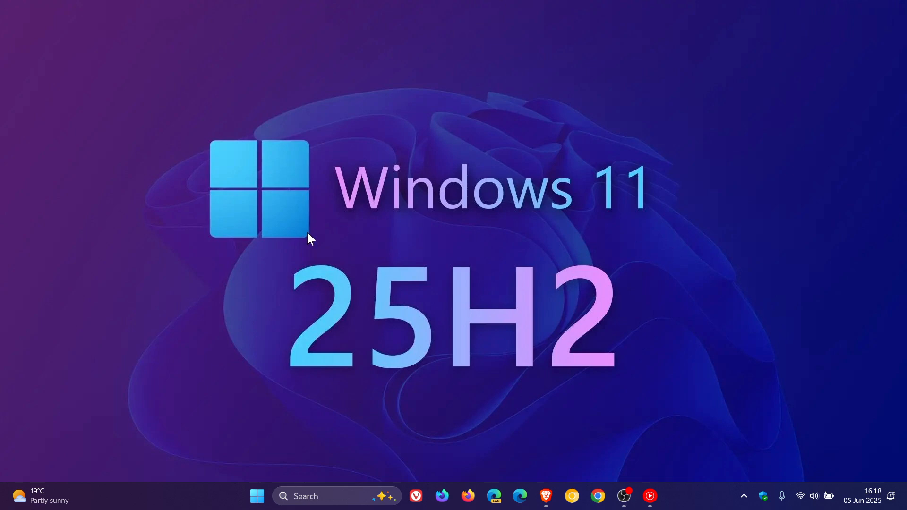
mouse_move(721, 382)
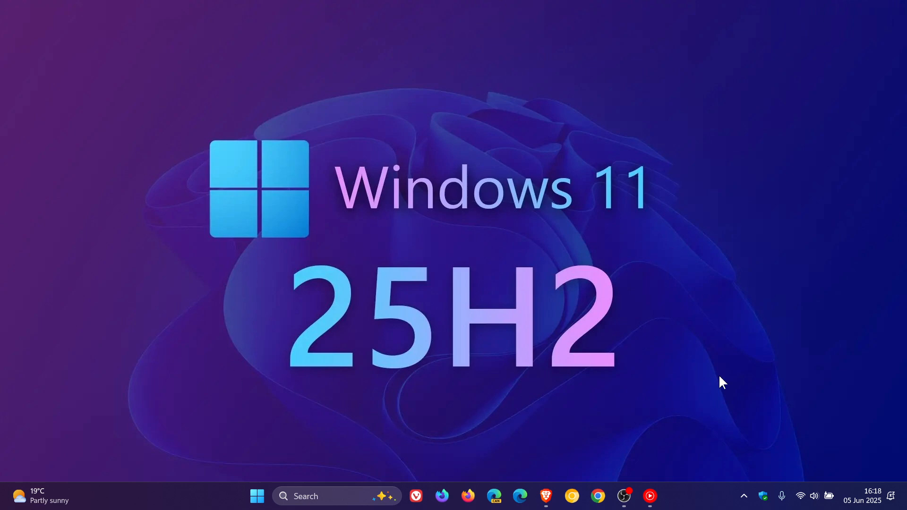
mouse_move(709, 340)
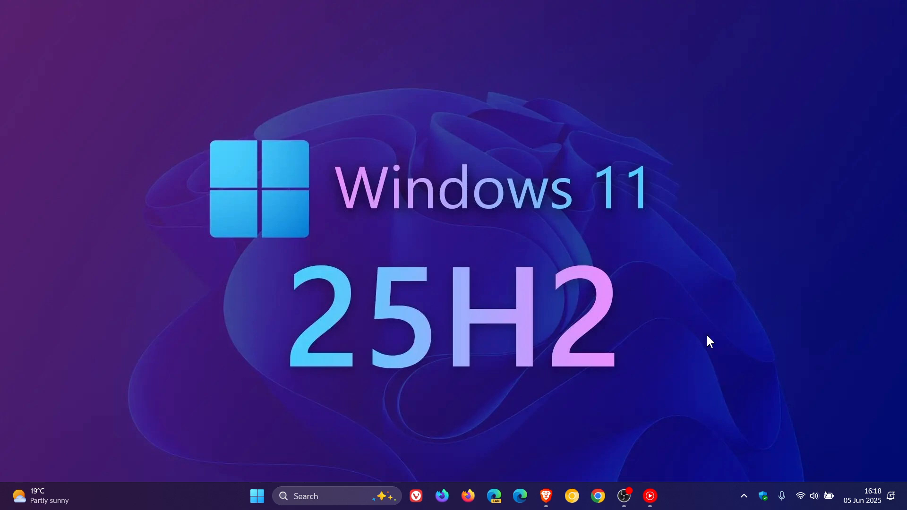
mouse_move(665, 352)
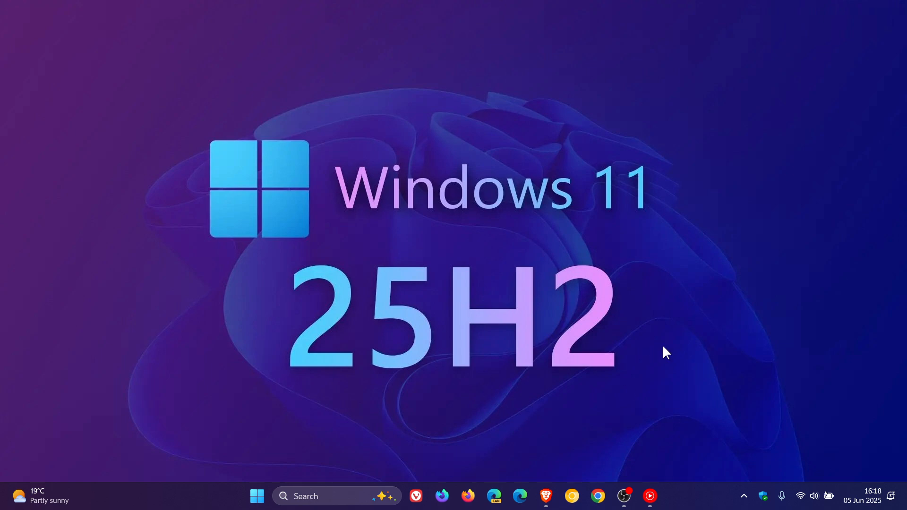
mouse_move(669, 354)
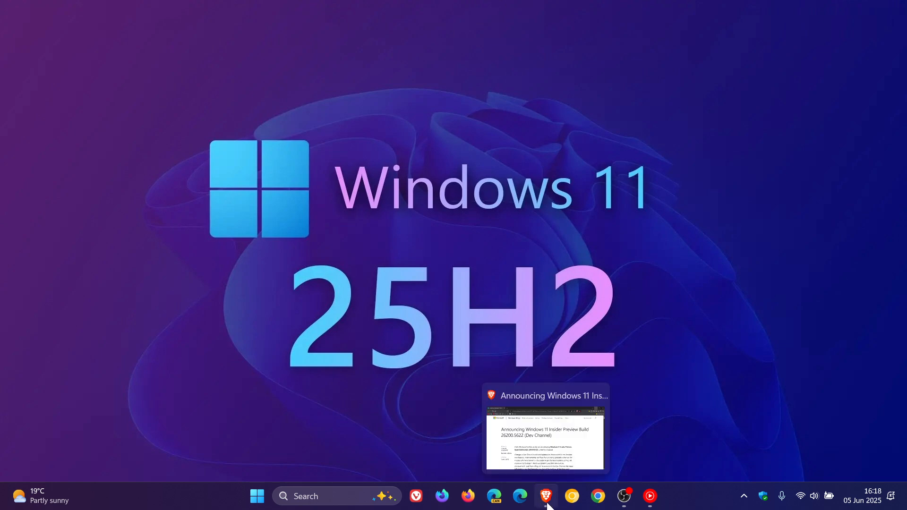
Step: Bring the Brave Insider blog post forward and scroll down through the Build 26200.5622 announcement
click(546, 434)
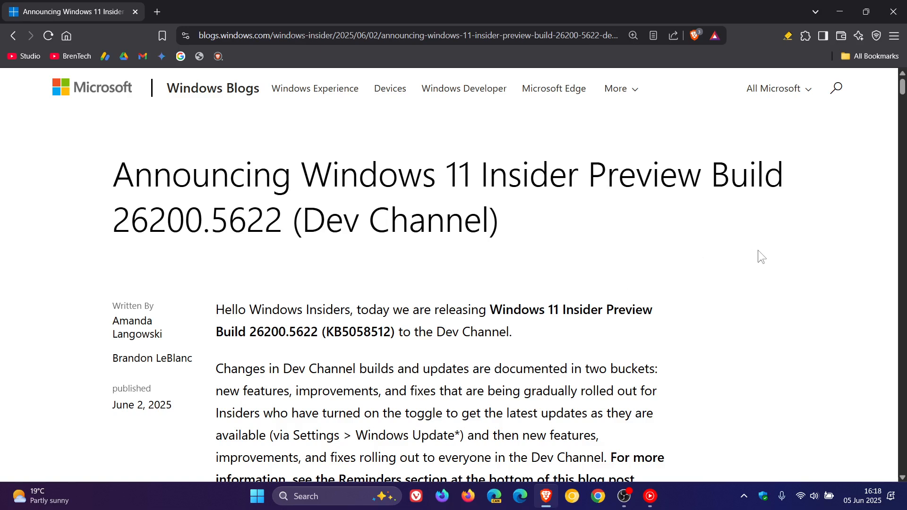
mouse_move(770, 262)
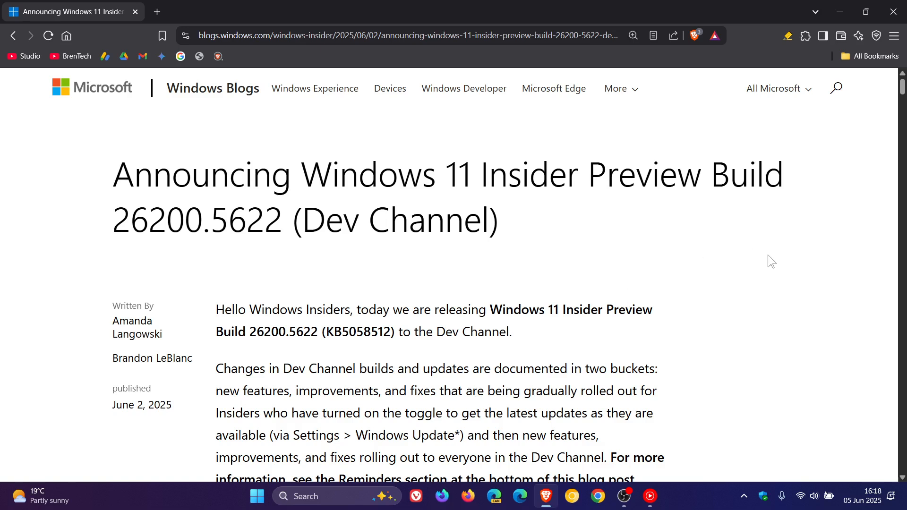
mouse_move(774, 262)
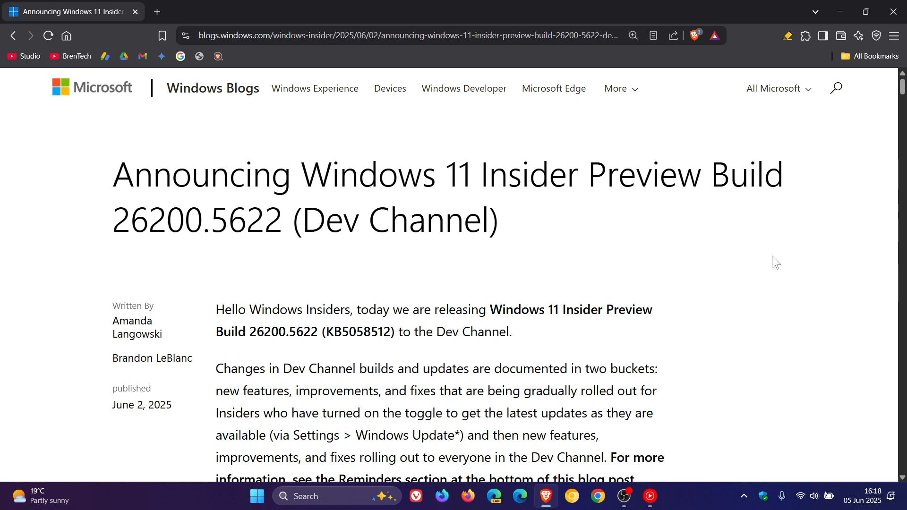
mouse_move(410, 276)
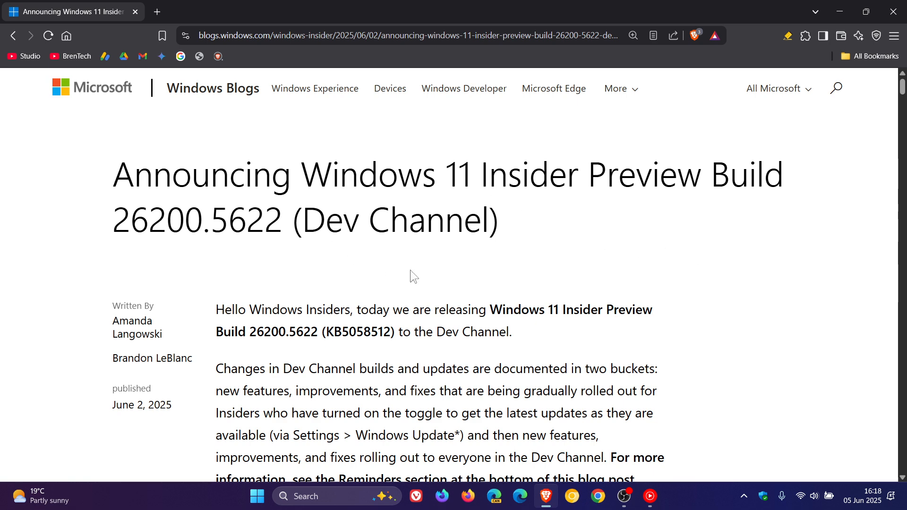
scroll(down, 3)
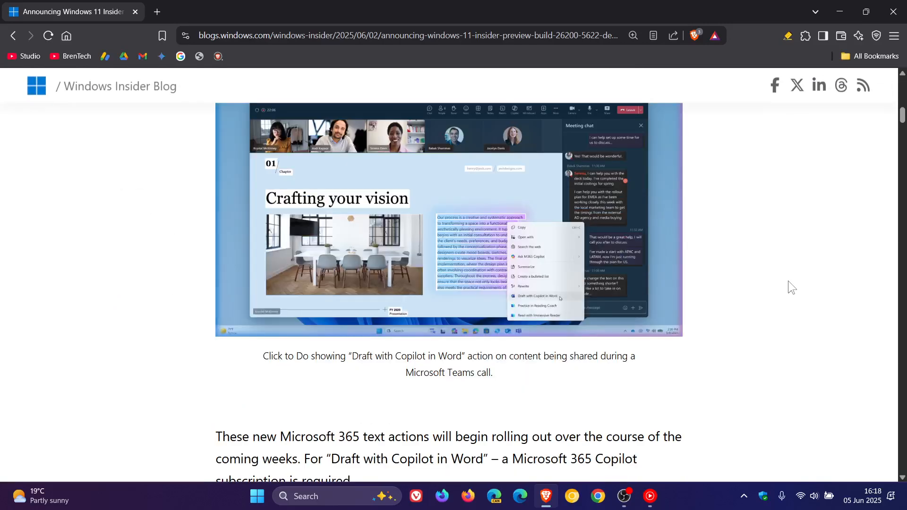
scroll(down, 3)
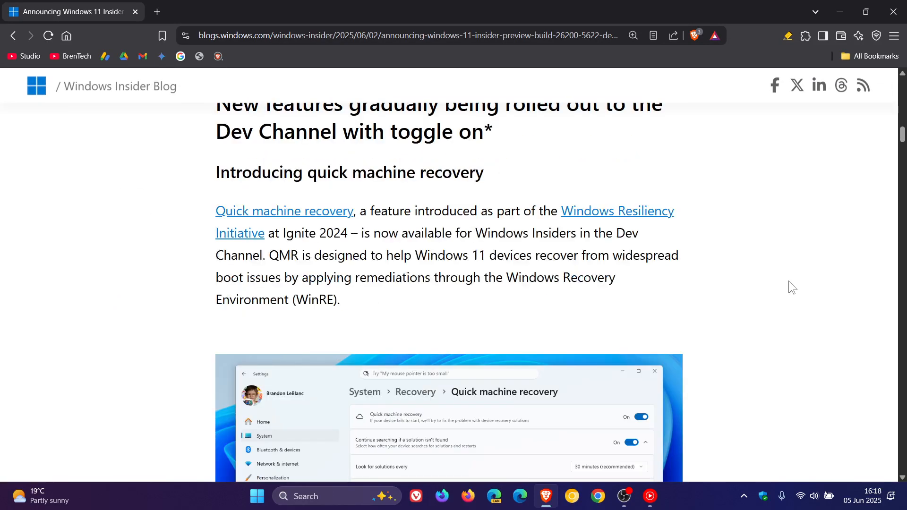
scroll(down, 3)
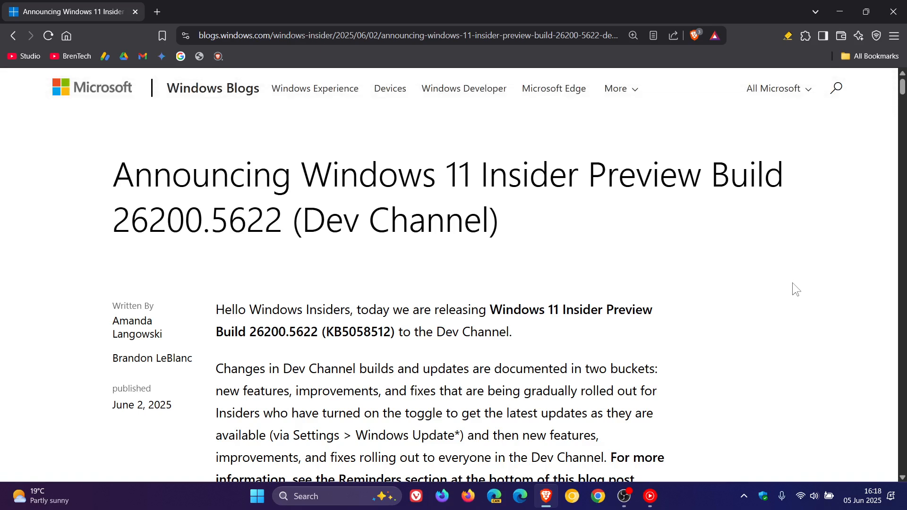
mouse_move(669, 248)
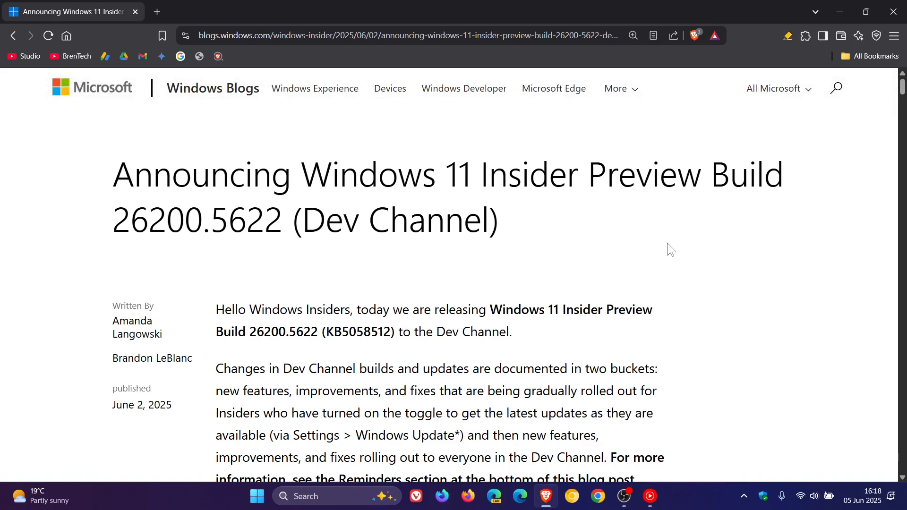
mouse_move(51, 235)
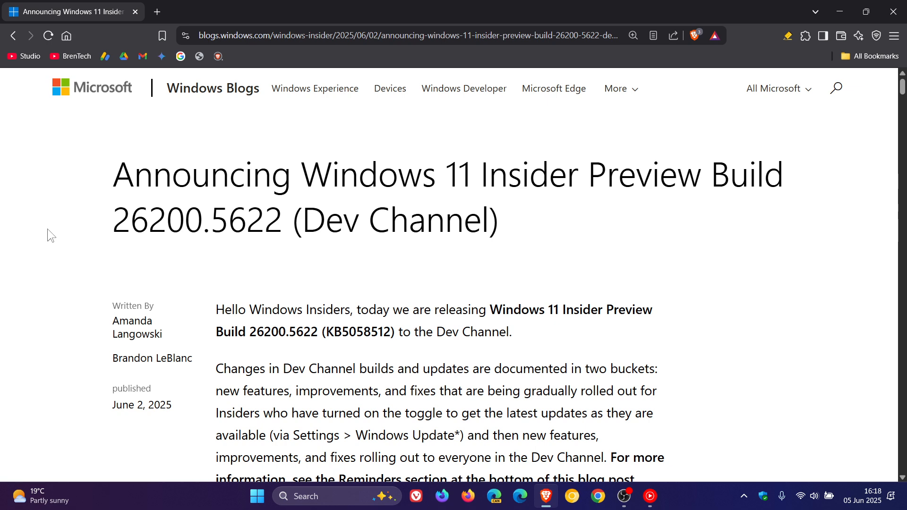
mouse_move(185, 248)
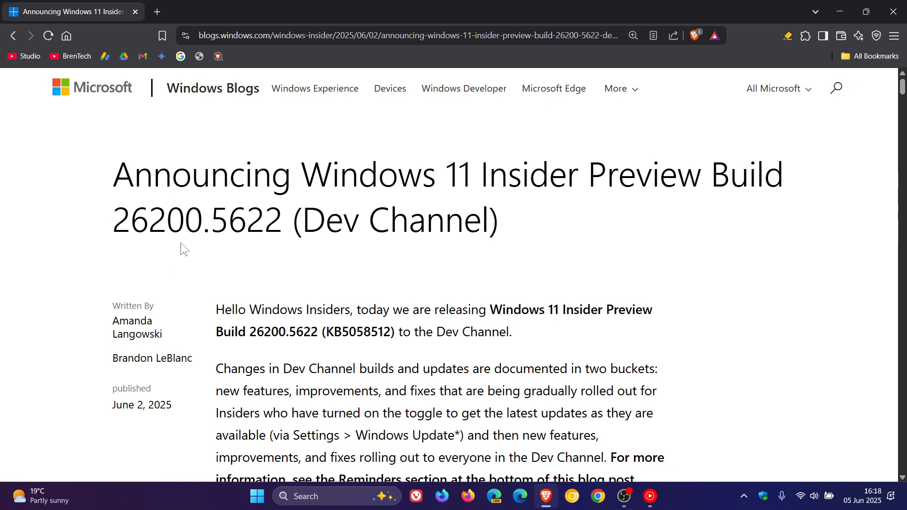
mouse_move(717, 290)
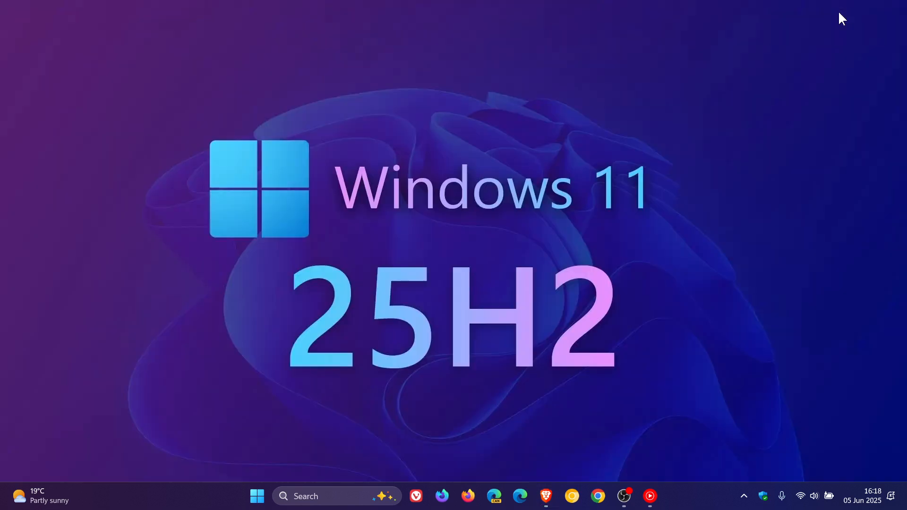
mouse_move(727, 197)
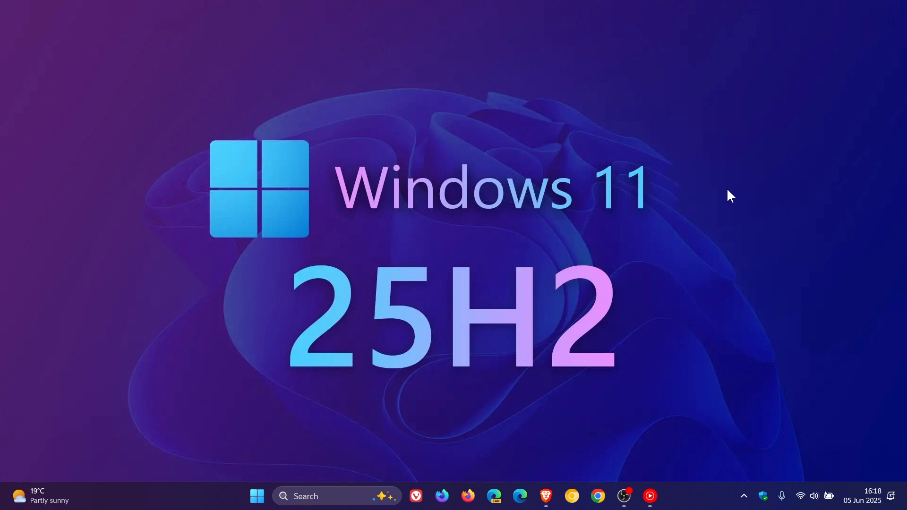
mouse_move(397, 447)
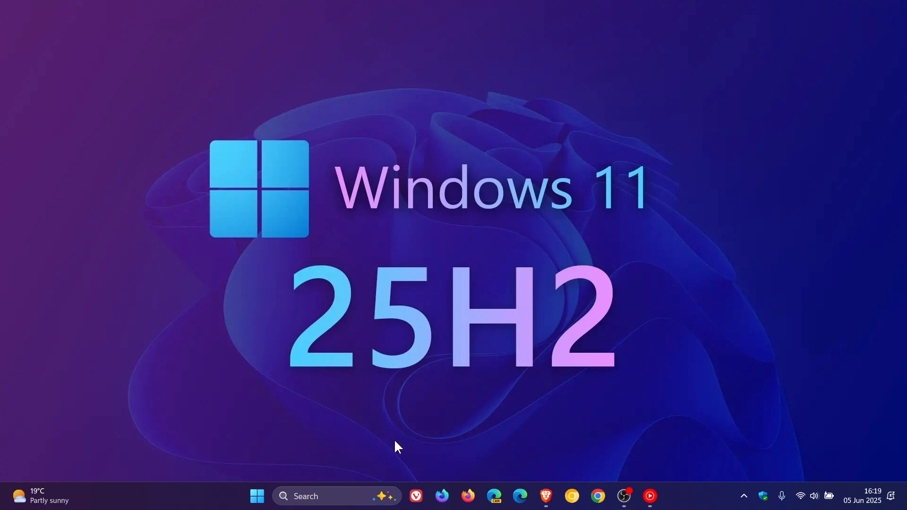